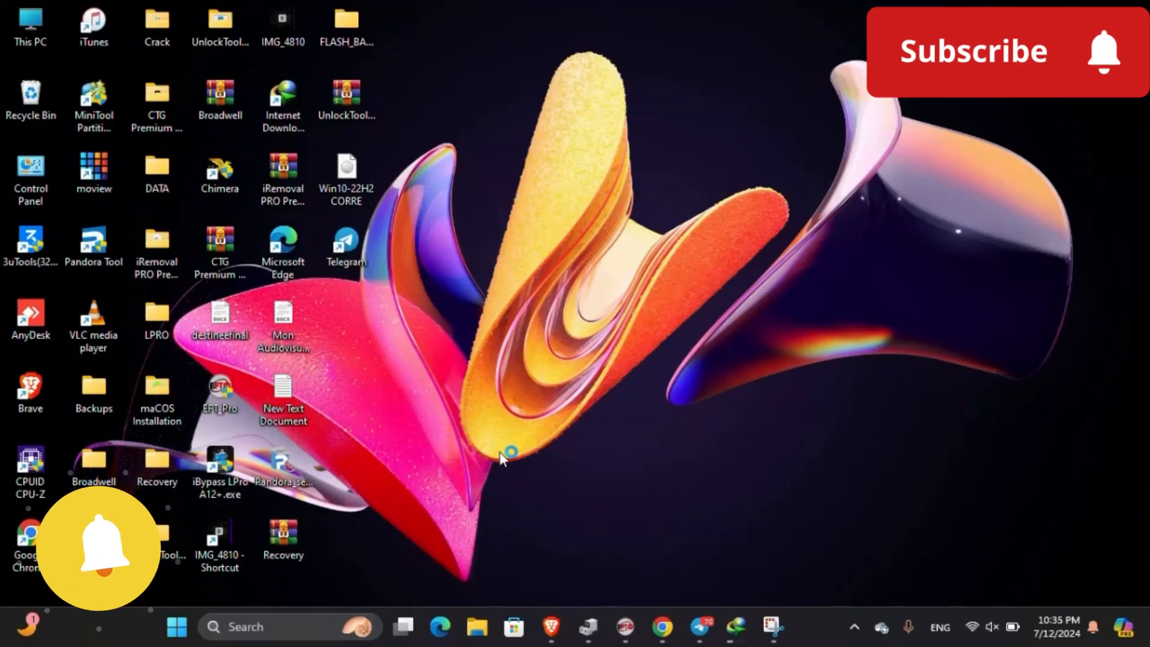
- Launch iBypass LPro A12+ from its desktop icon to detect the iPhone 13 Pro Max
double_click(219, 467)
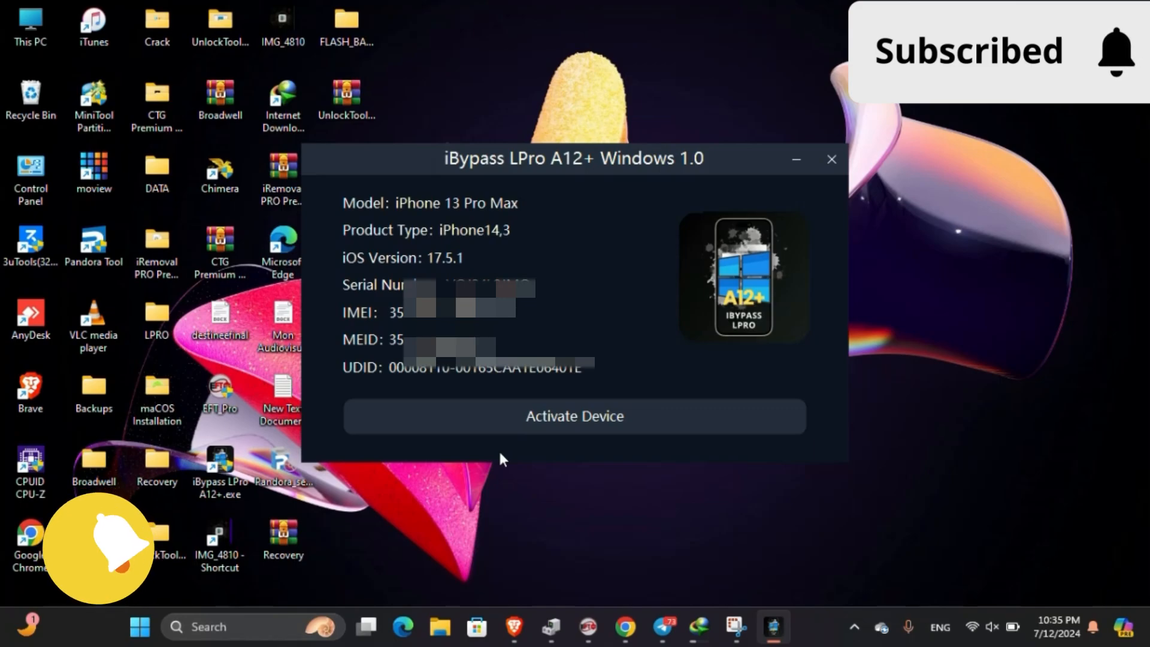
- Start Activate Device in iBypass LPro, then bring Chrome to the front
left_click(574, 416)
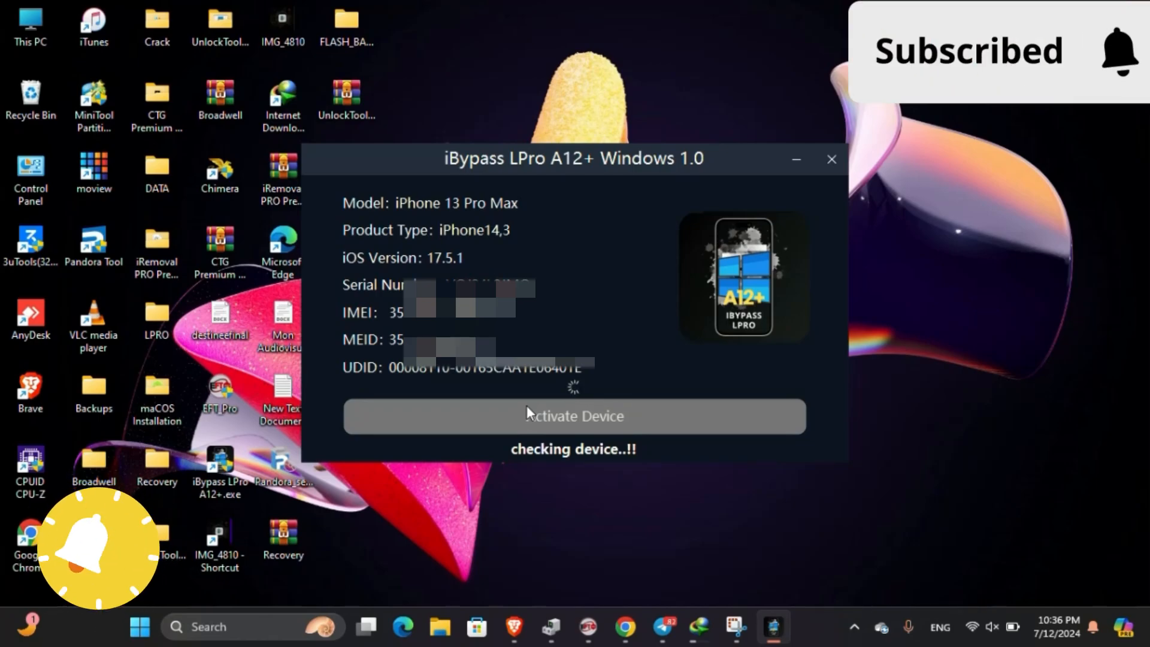
left_click(572, 415)
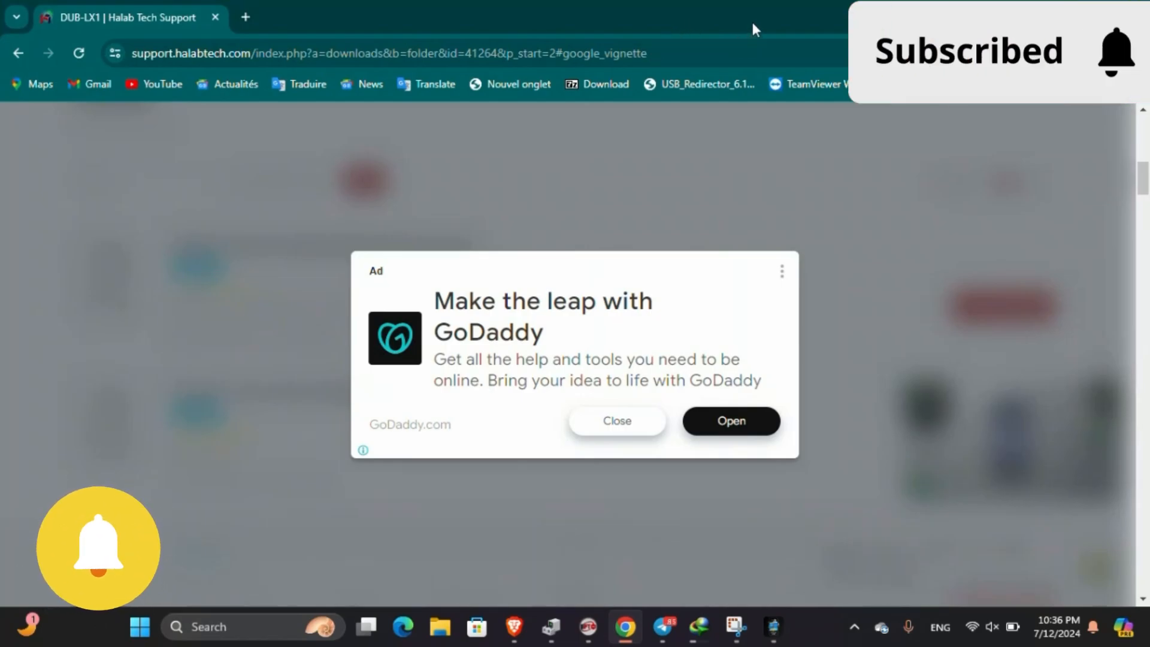
- Open new tabs for legitunlocks.com and usatechtechnology.com
left_click(784, 72)
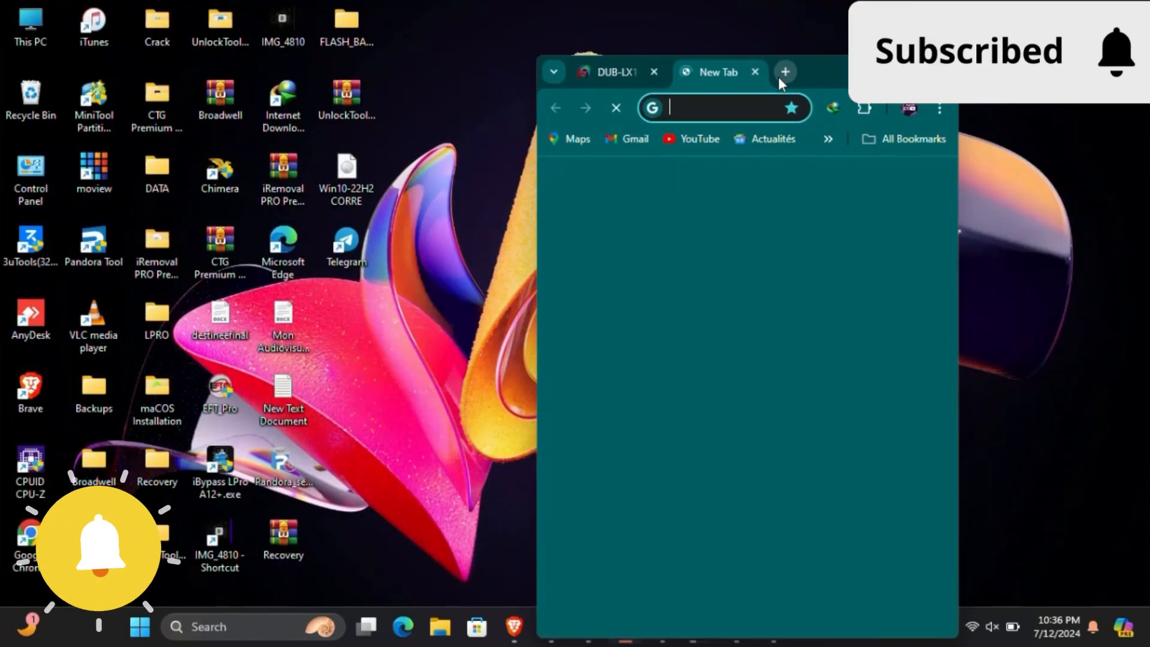
type("le")
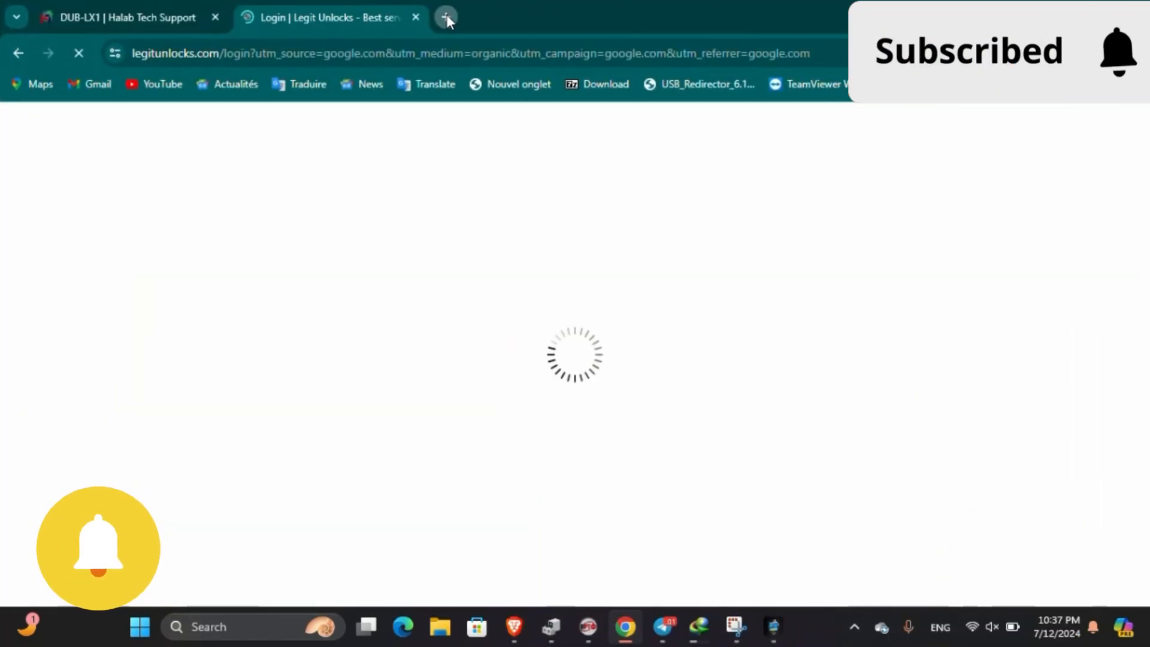
left_click(446, 17)
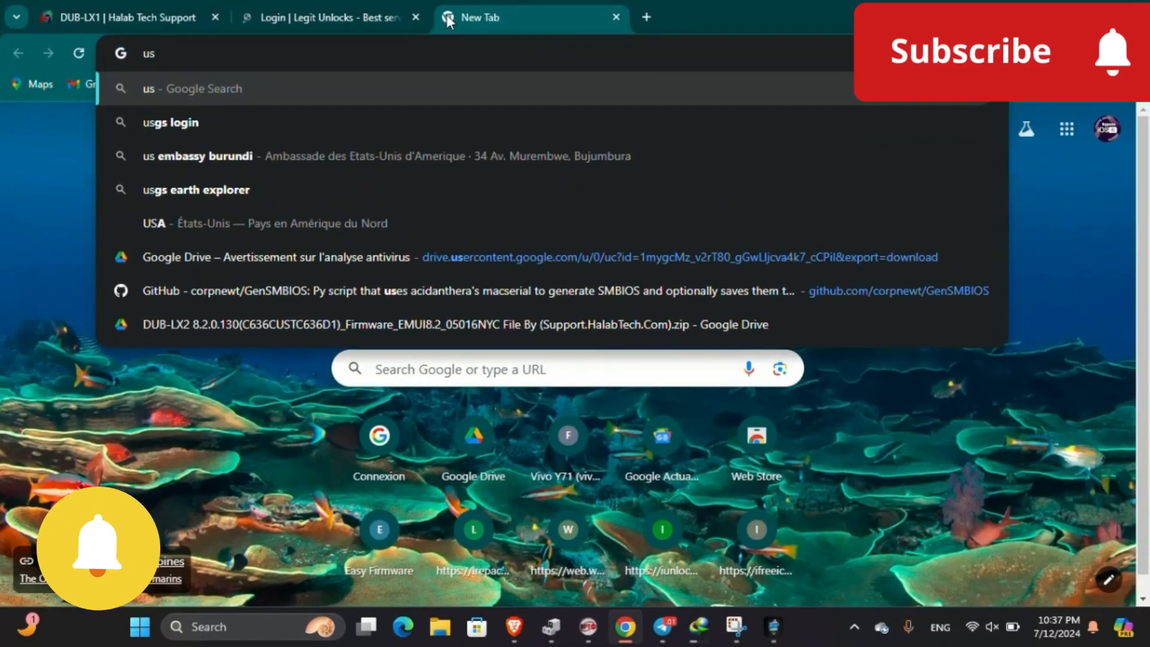
type("atech")
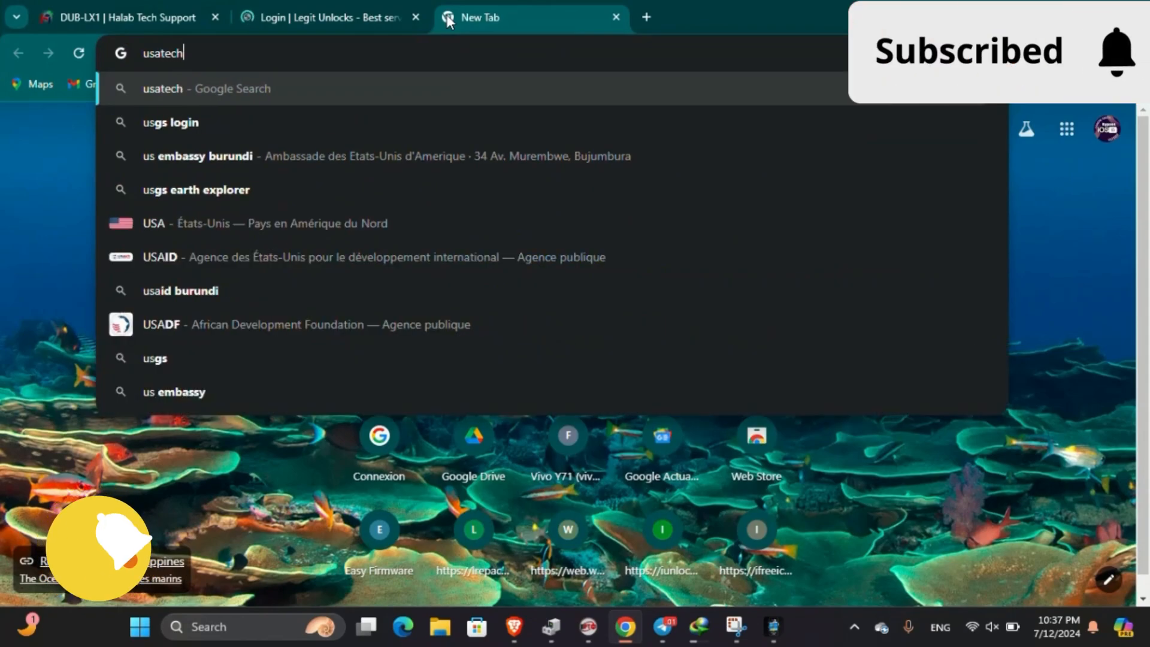
type("te")
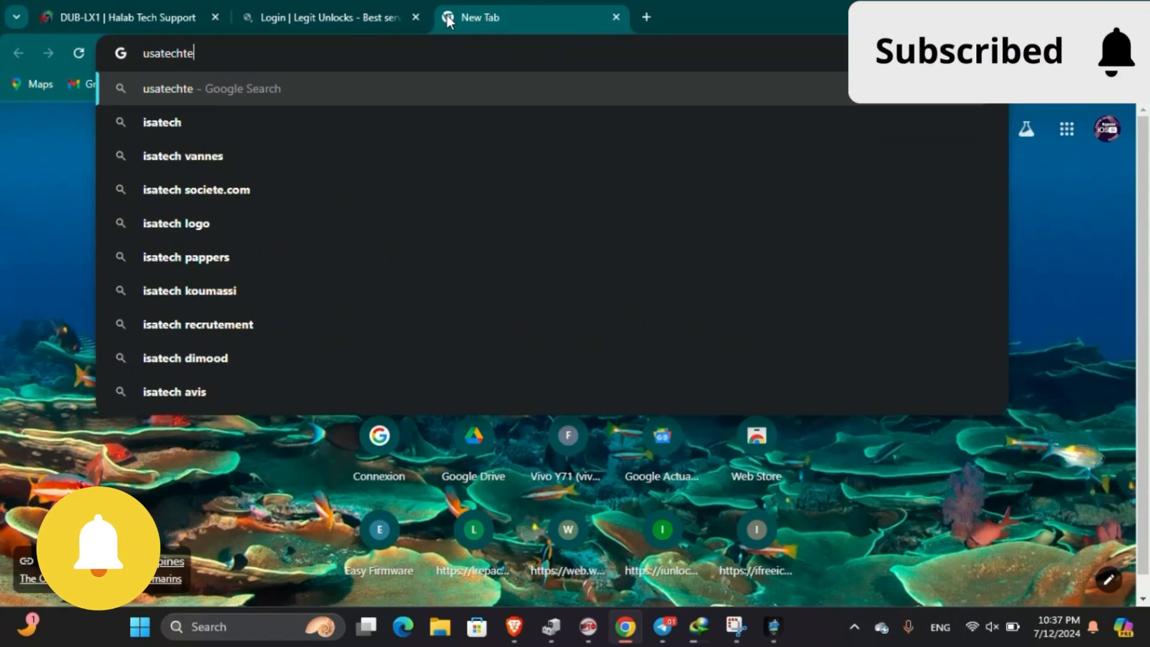
type("c")
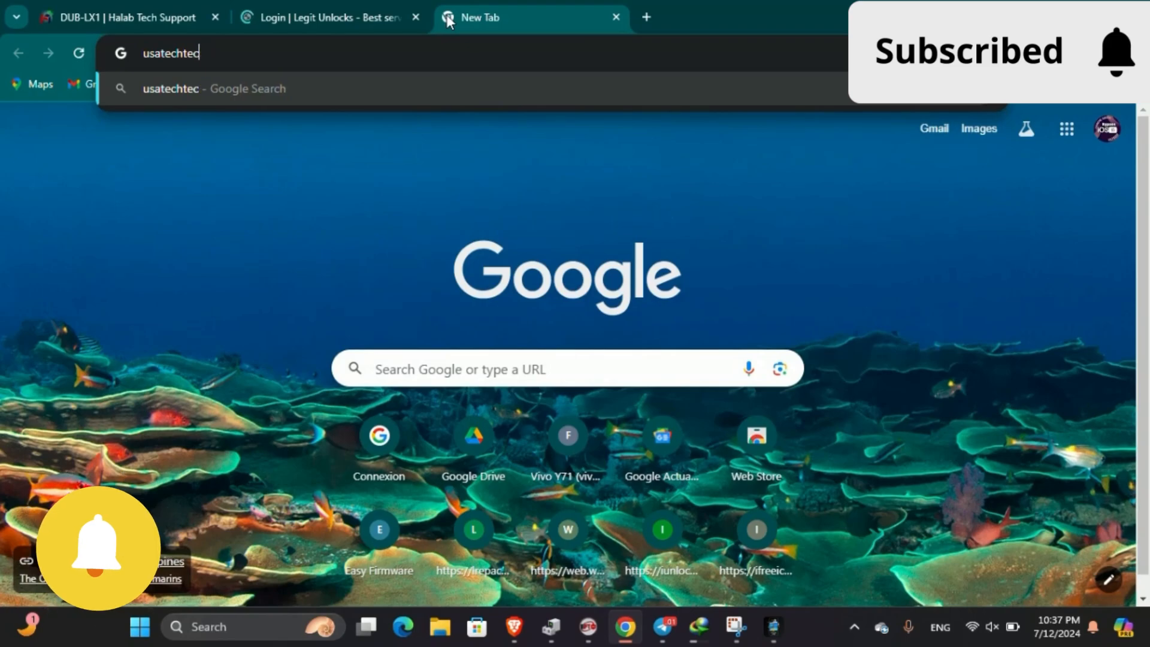
type("hnology")
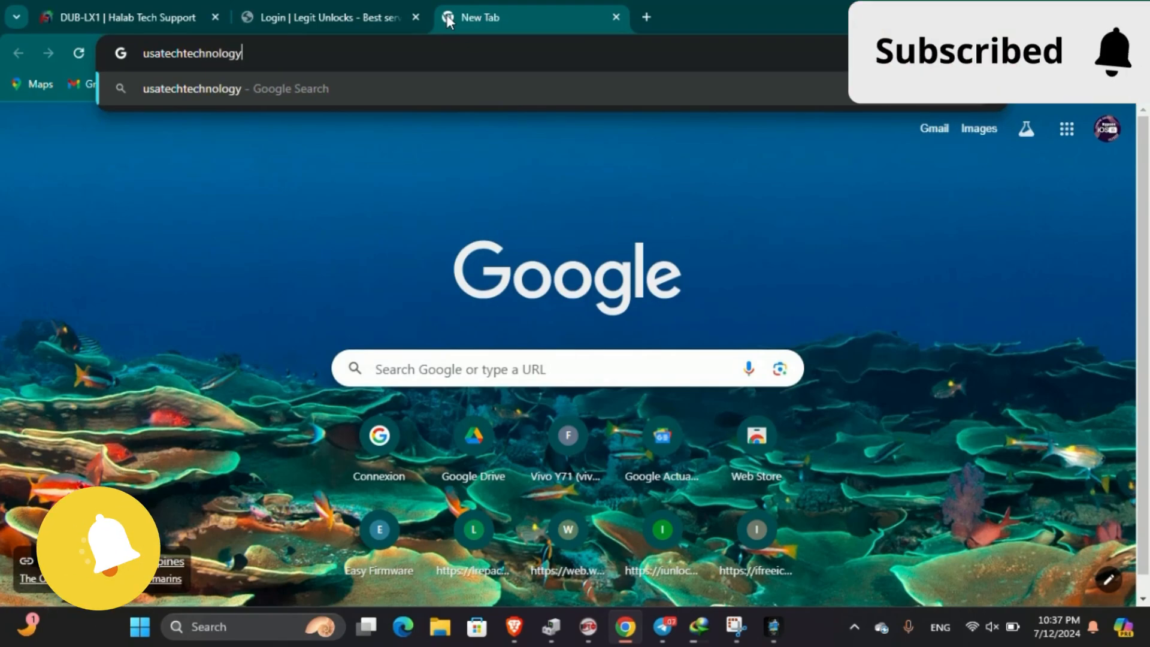
key("Return")
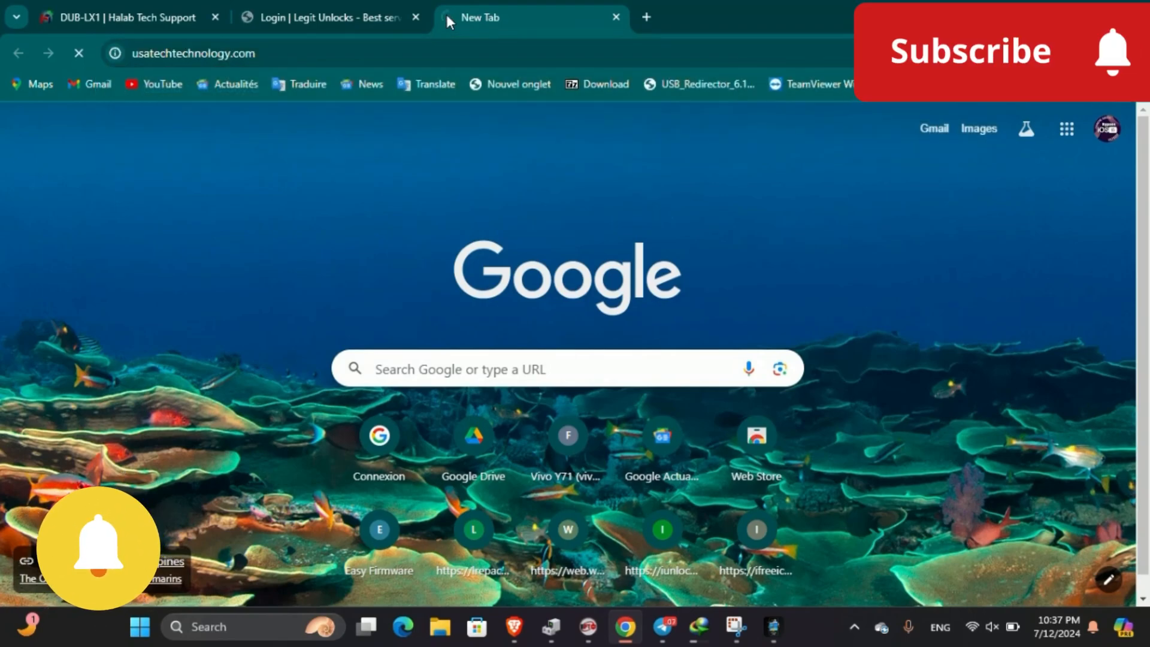
- Return to the Legit Unlocks tab, then bring up 3uTools to check activation status
left_click(330, 16)
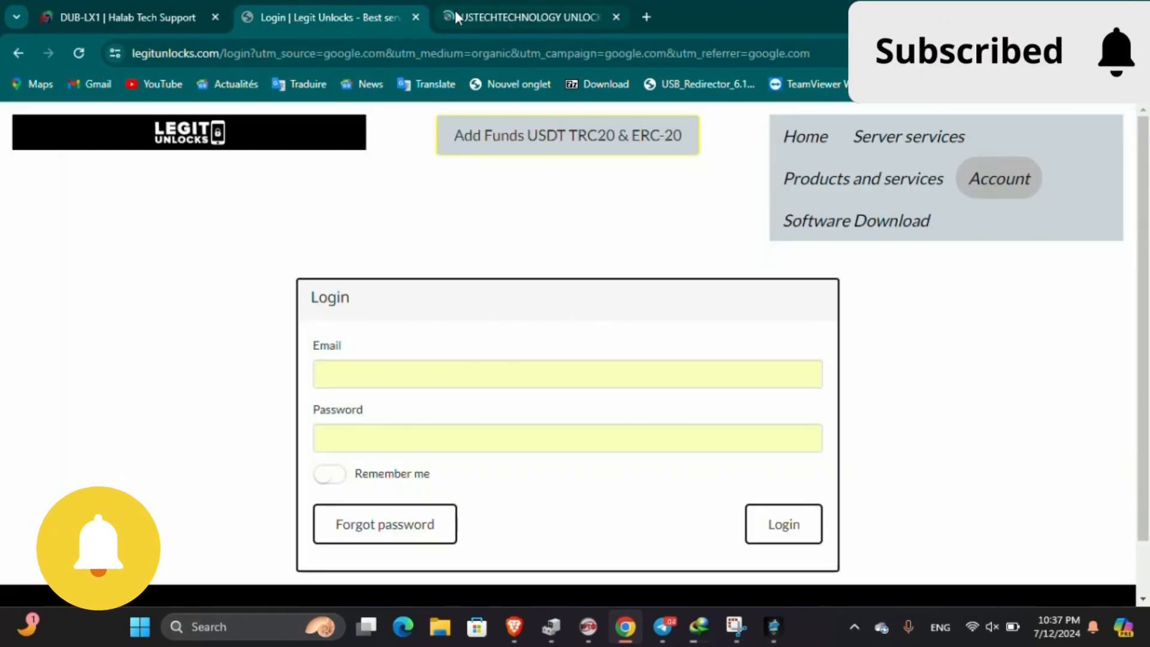
left_click(529, 16)
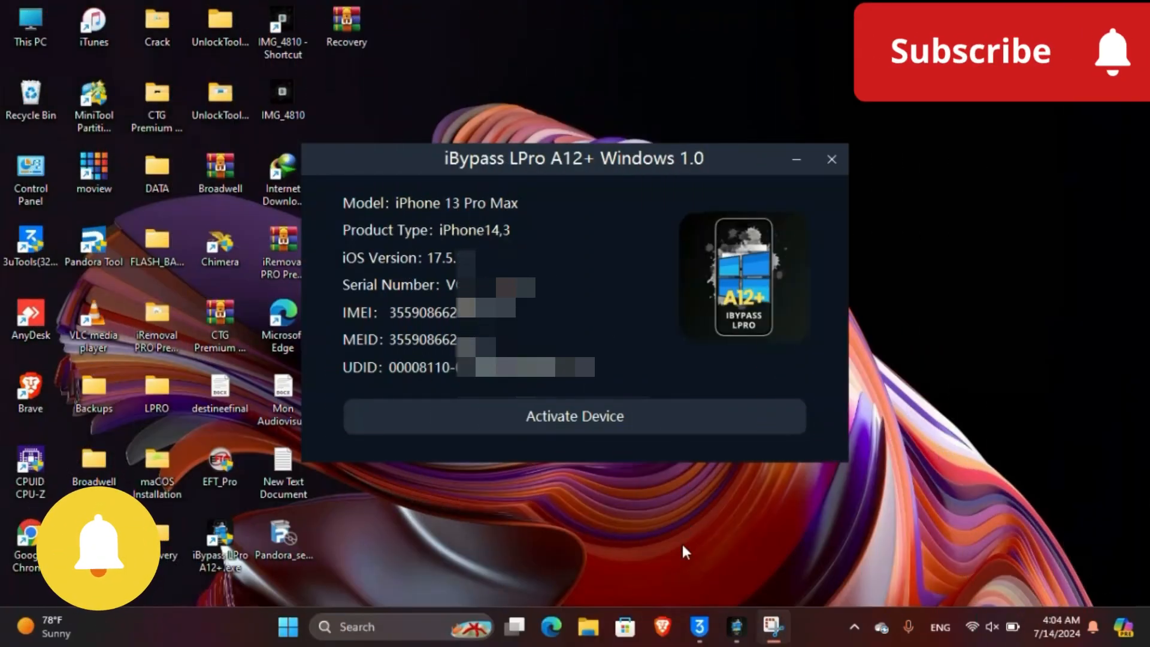
left_click(697, 627)
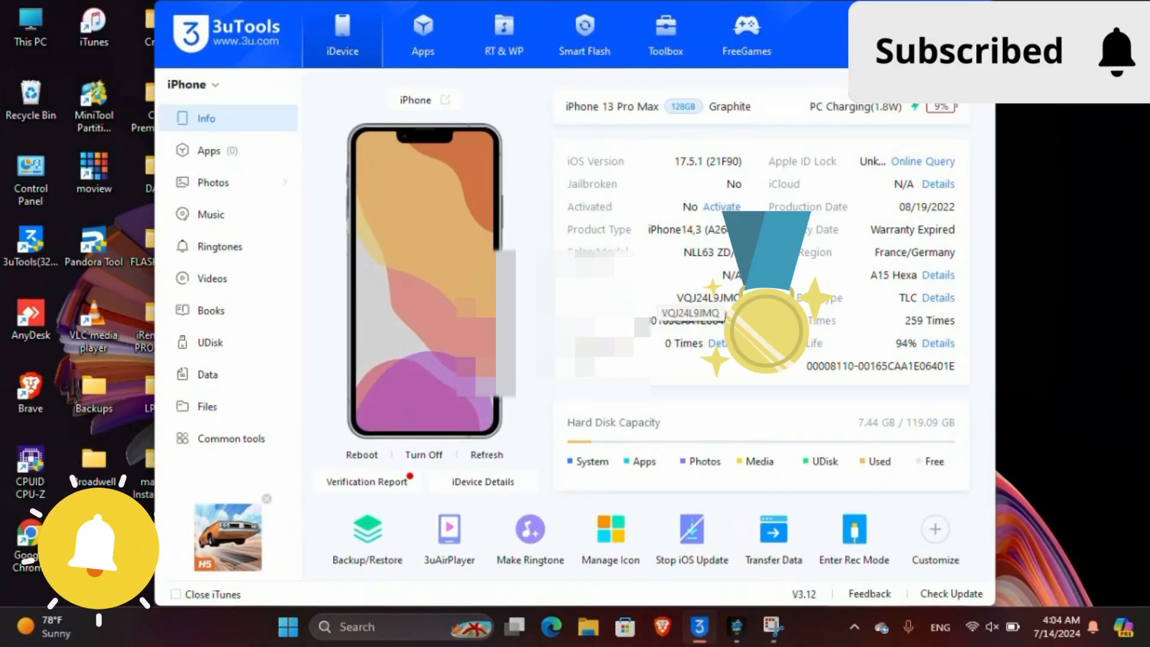
- Try 3uTools Batch Activation and cancel the Apple ID verification prompt
left_click(721, 207)
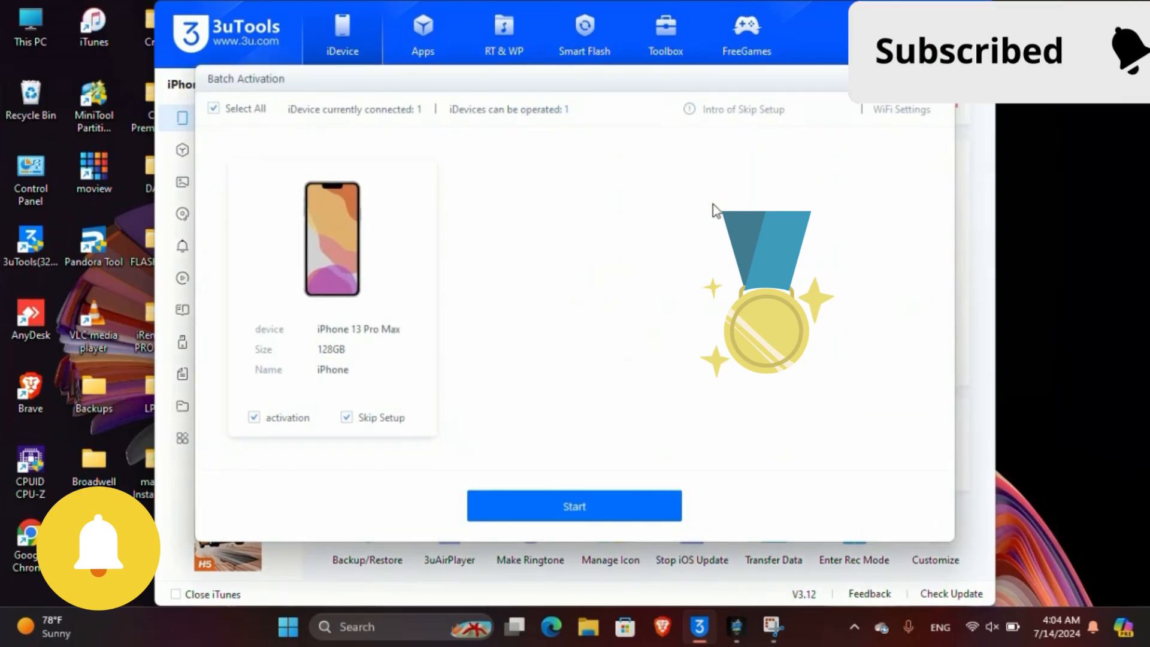
left_click(574, 506)
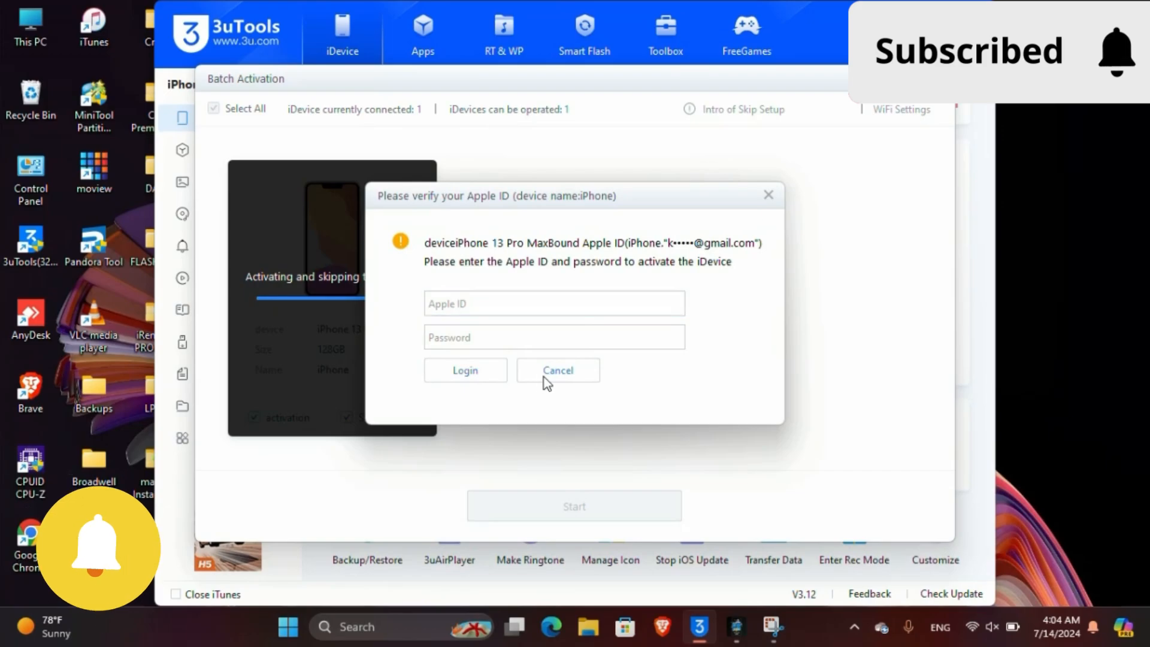
left_click(556, 370)
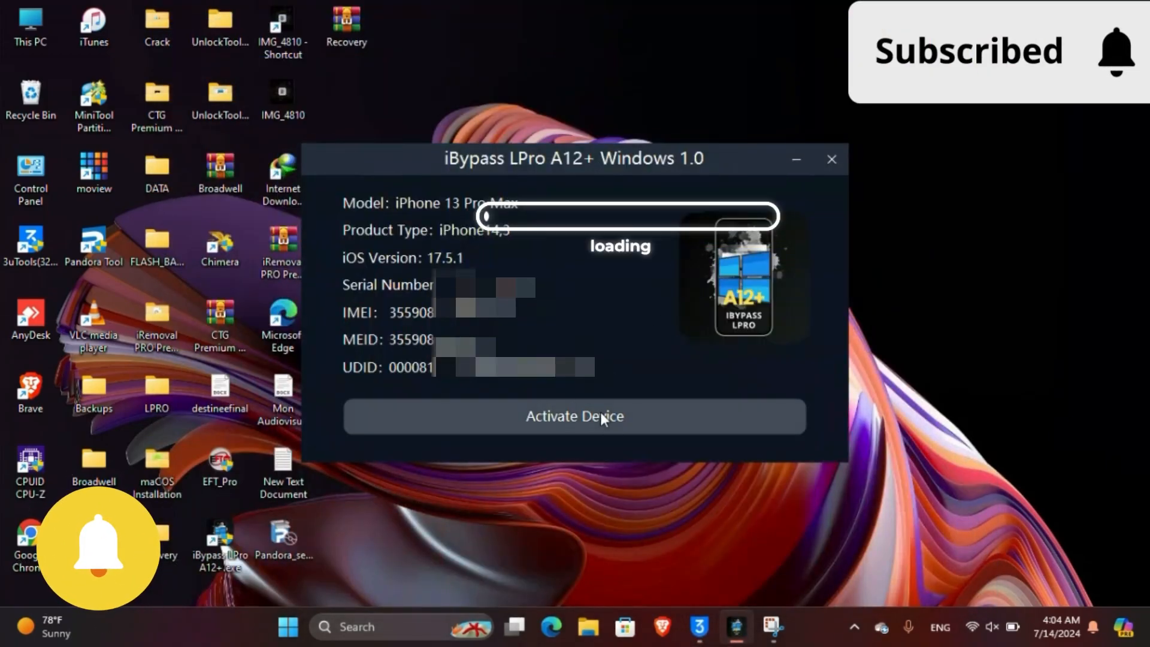
- Run Activate Device in iBypass LPro while 3uTools re-reads the iPhone
left_click(574, 416)
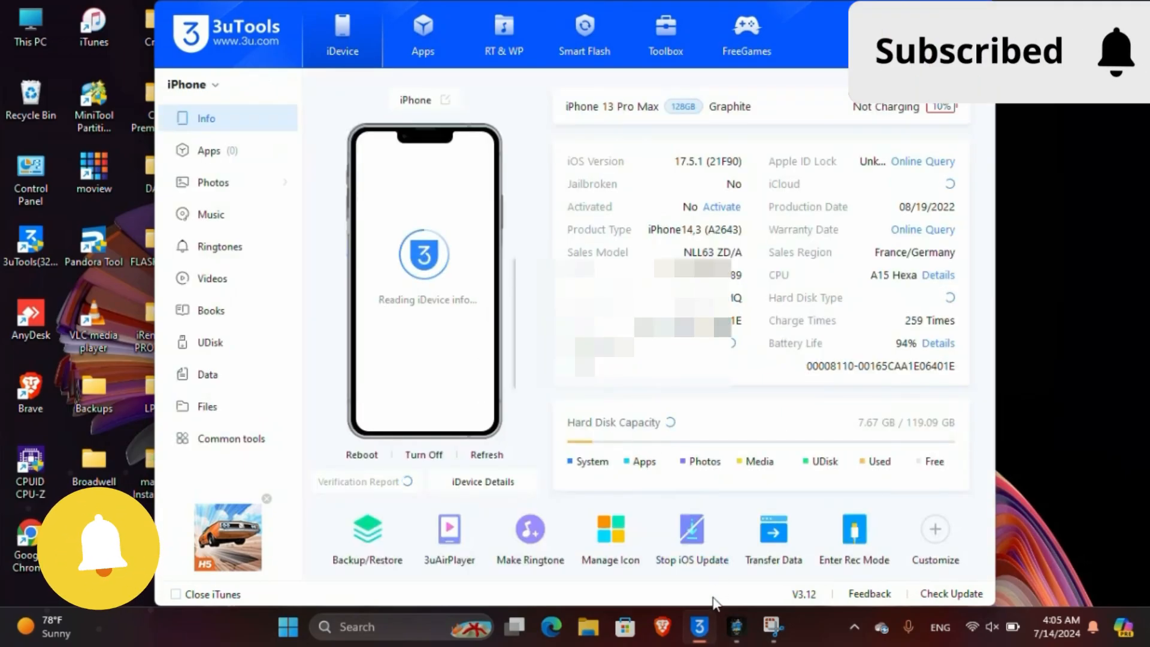
- Dismiss the 'Successfully Activated!' dialog and confirm 3uTools shows Activated: Yes
left_click(735, 627)
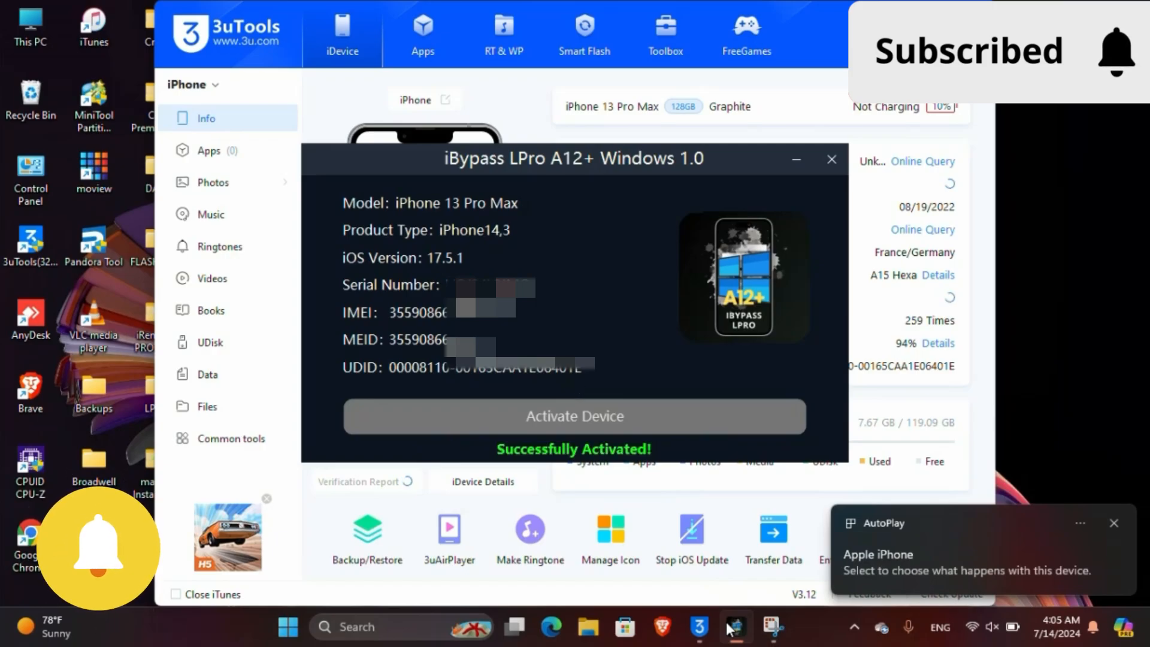
left_click(574, 416)
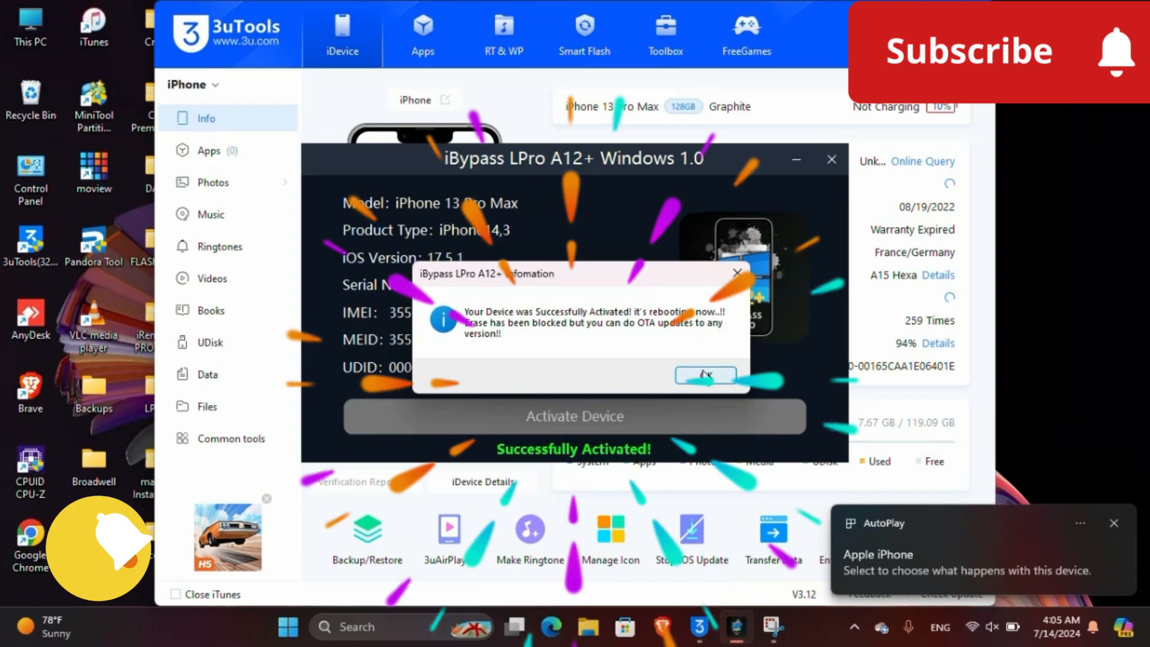
left_click(703, 376)
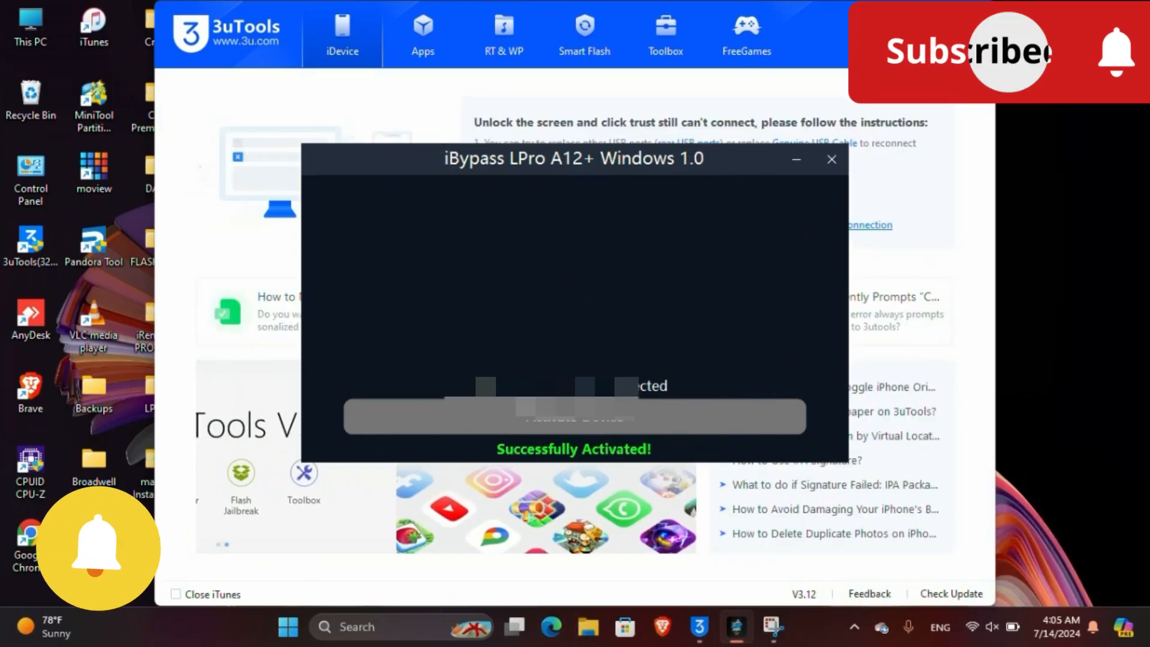
left_click(832, 160)
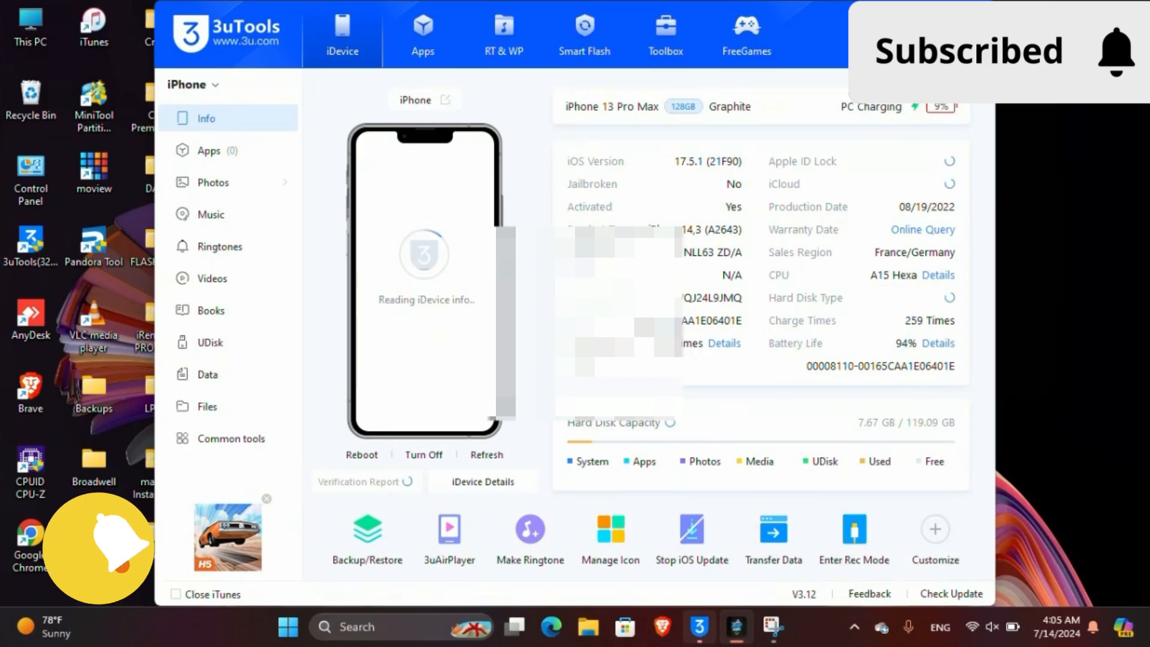